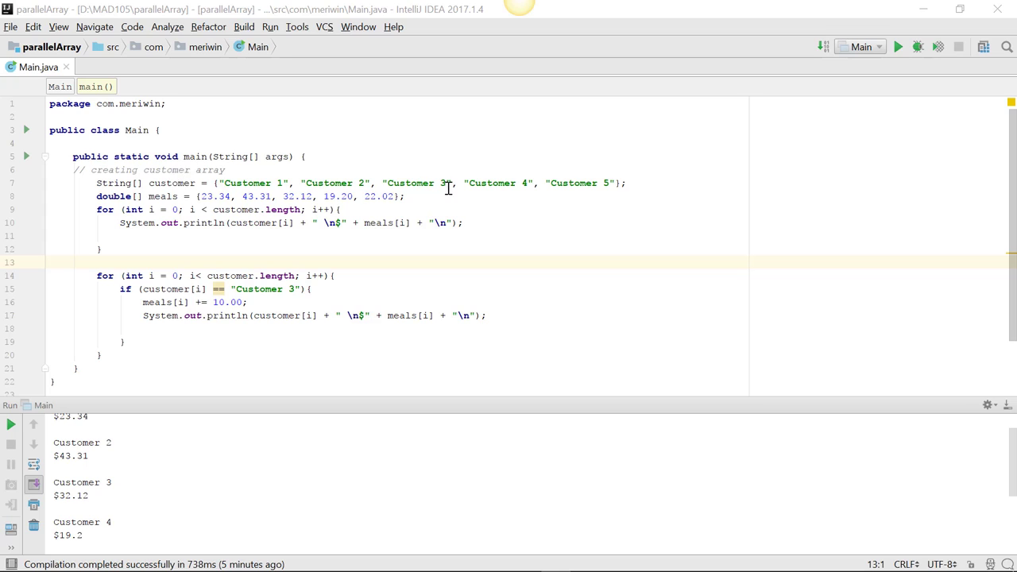
{"action": "mouse_move", "coordinate": [258, 196]}
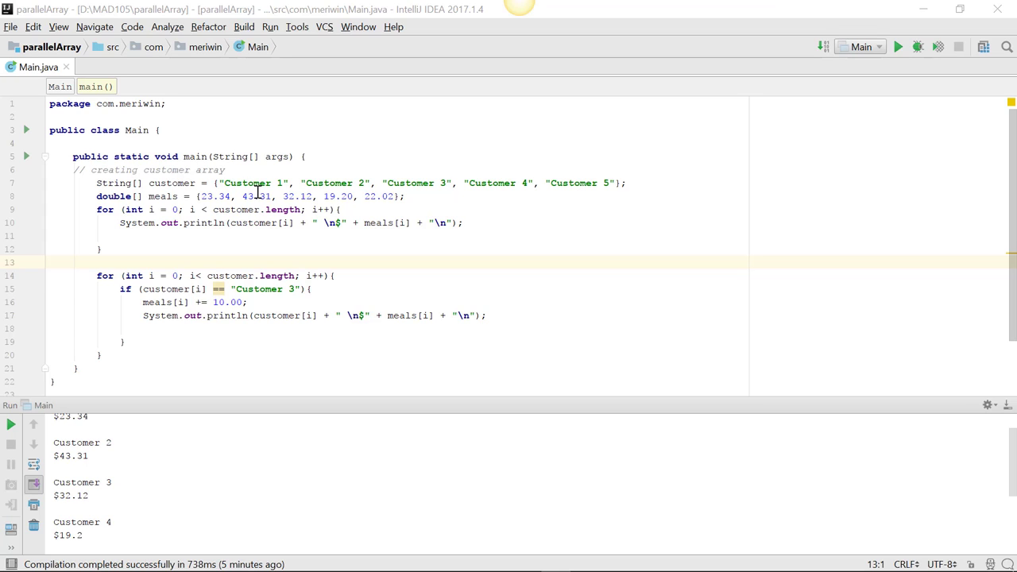
{"action": "mouse_move", "coordinate": [289, 197]}
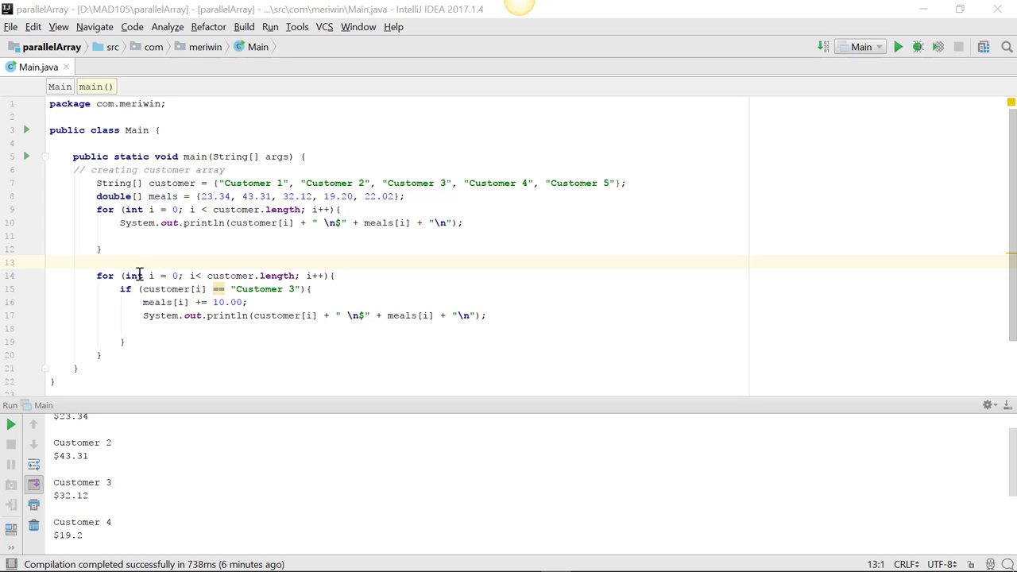
{"action": "mouse_move", "coordinate": [196, 276]}
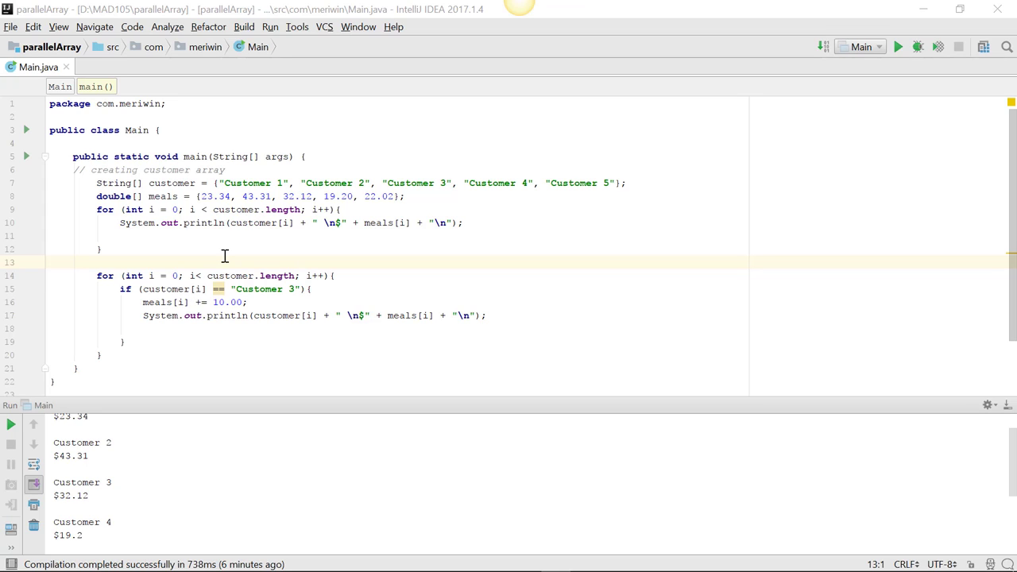
{"action": "mouse_move", "coordinate": [424, 175]}
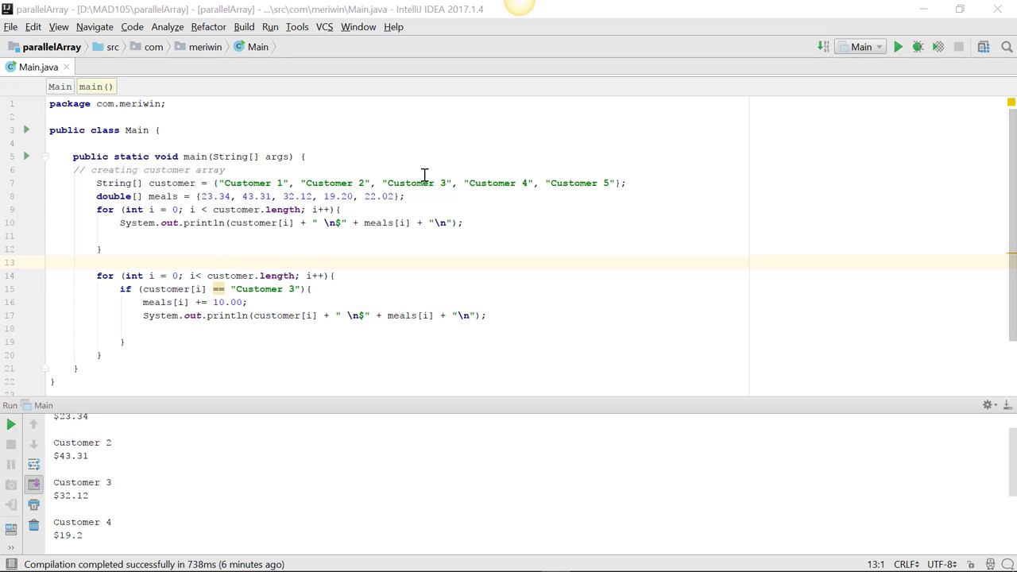
{"action": "mouse_move", "coordinate": [304, 196]}
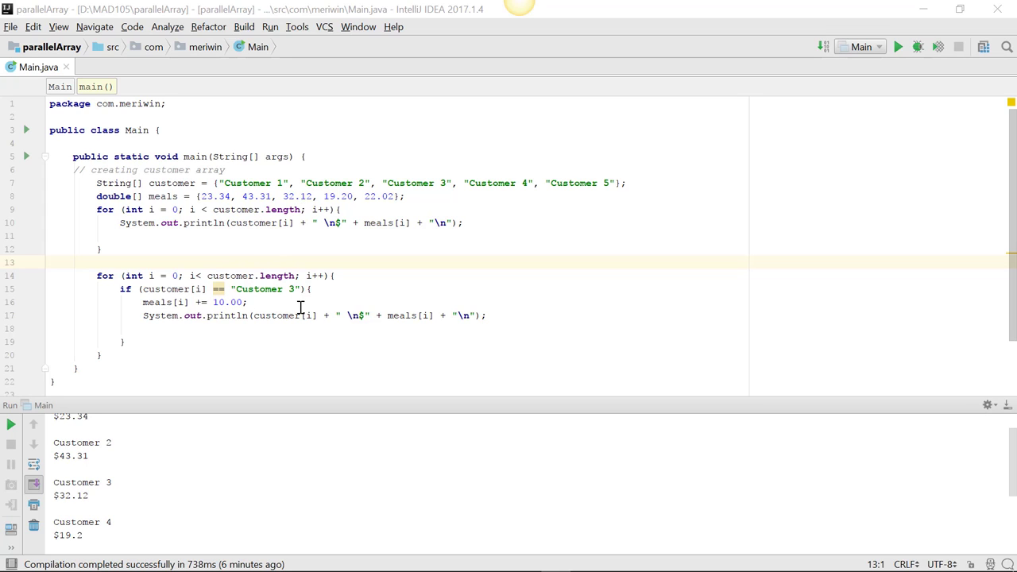
{"action": "mouse_move", "coordinate": [399, 315]}
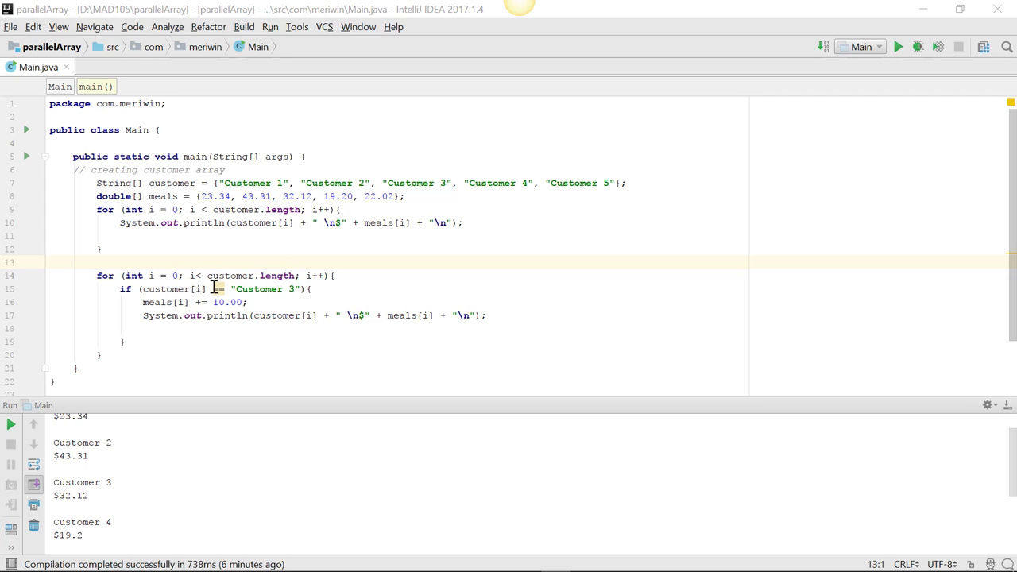
{"action": "mouse_move", "coordinate": [522, 138]}
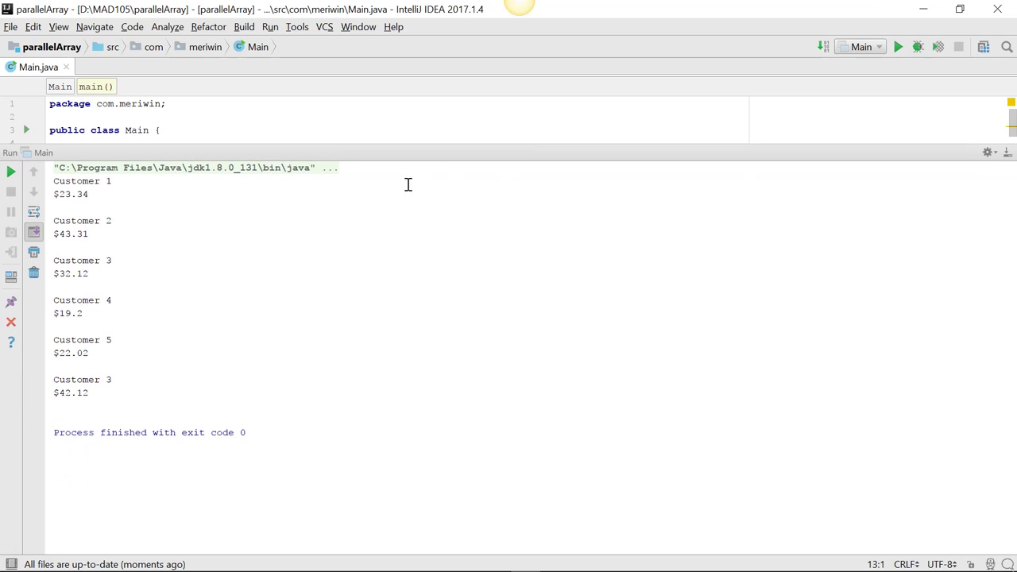
{"action": "mouse_move", "coordinate": [285, 145]}
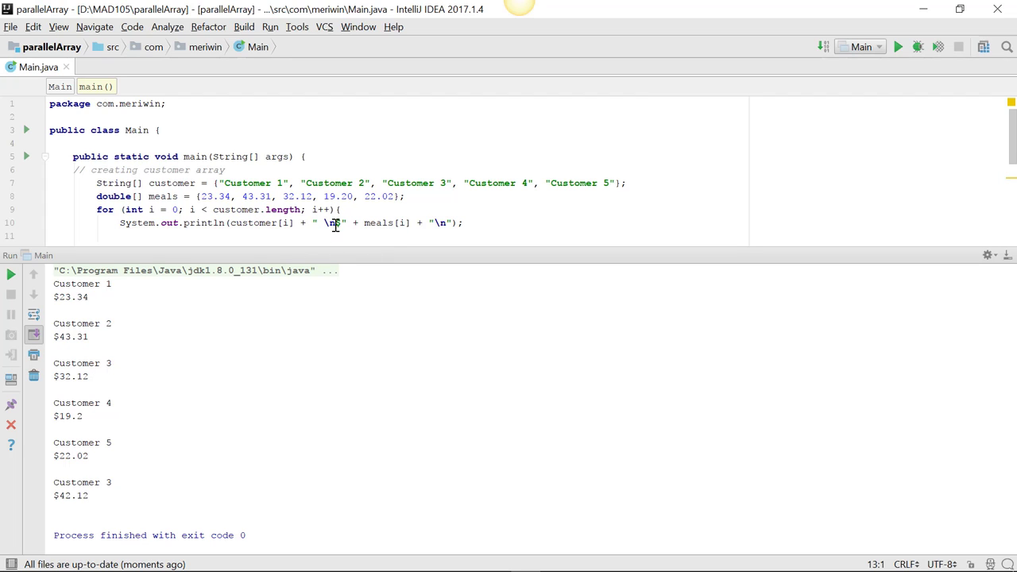
{"action": "type", "text": "$"}
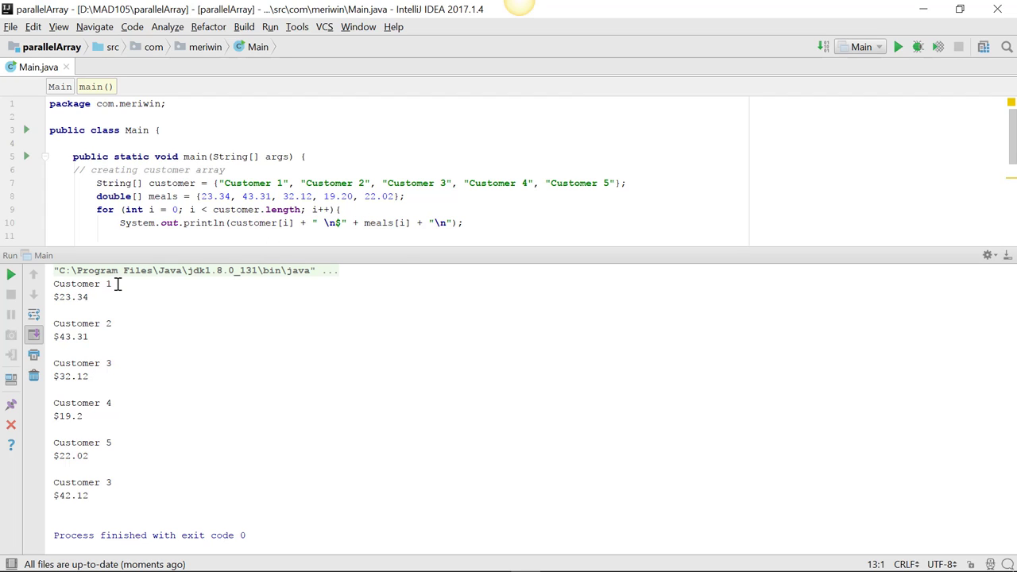
{"action": "mouse_move", "coordinate": [105, 327]}
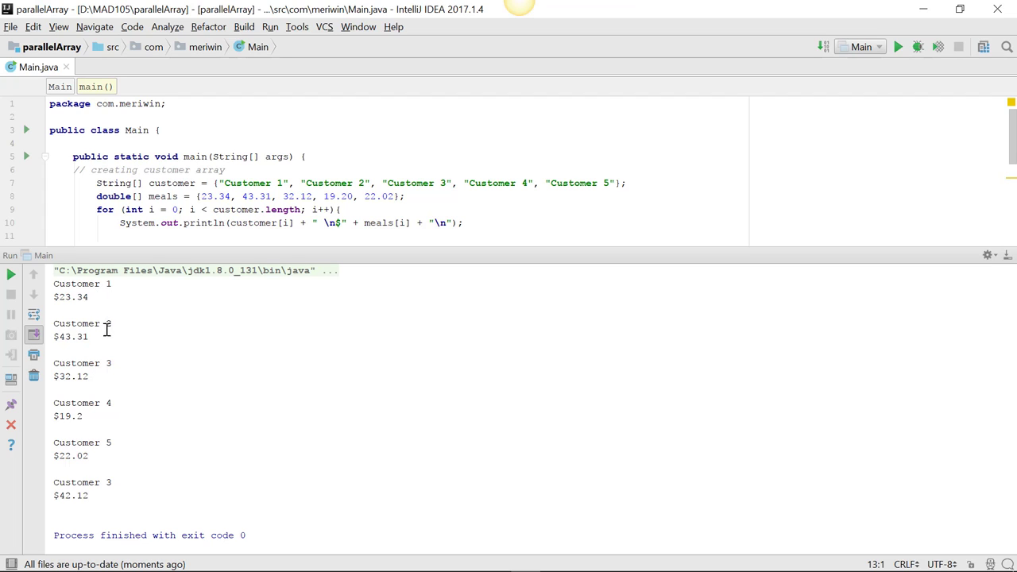
{"action": "mouse_move", "coordinate": [101, 461]}
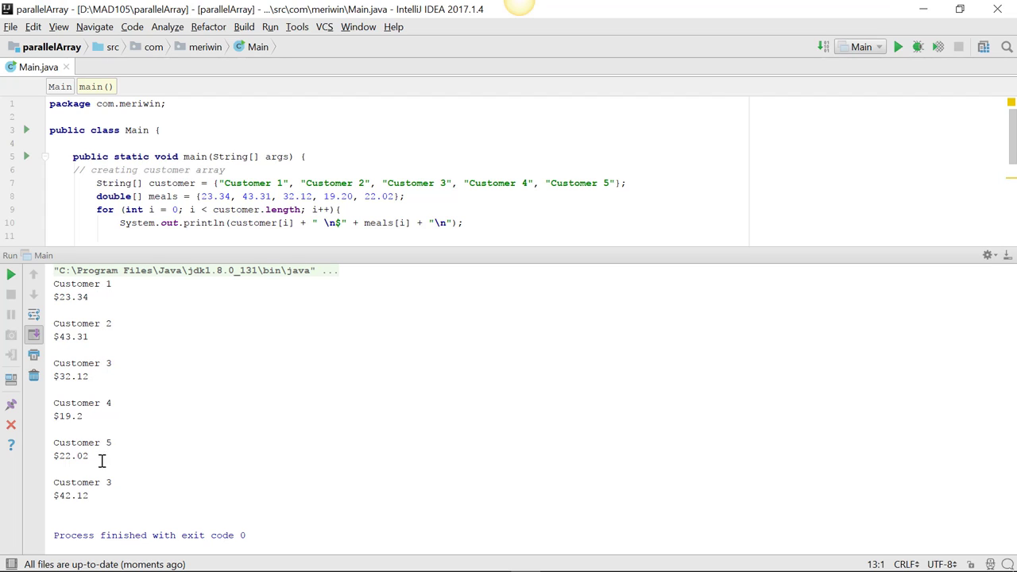
{"action": "mouse_move", "coordinate": [106, 481]}
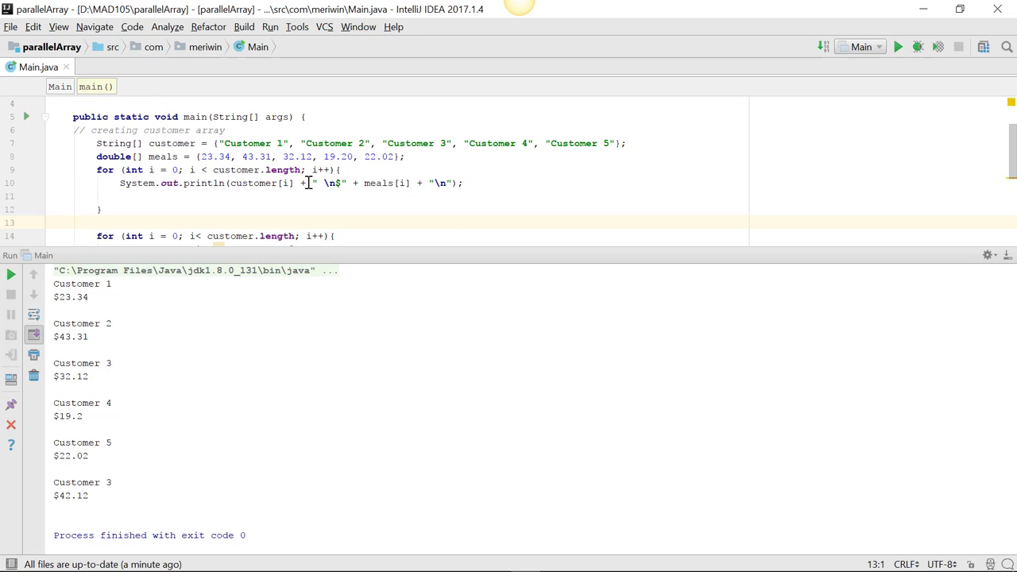
{"action": "scroll", "scroll_direction": "up", "scroll_amount": 3}
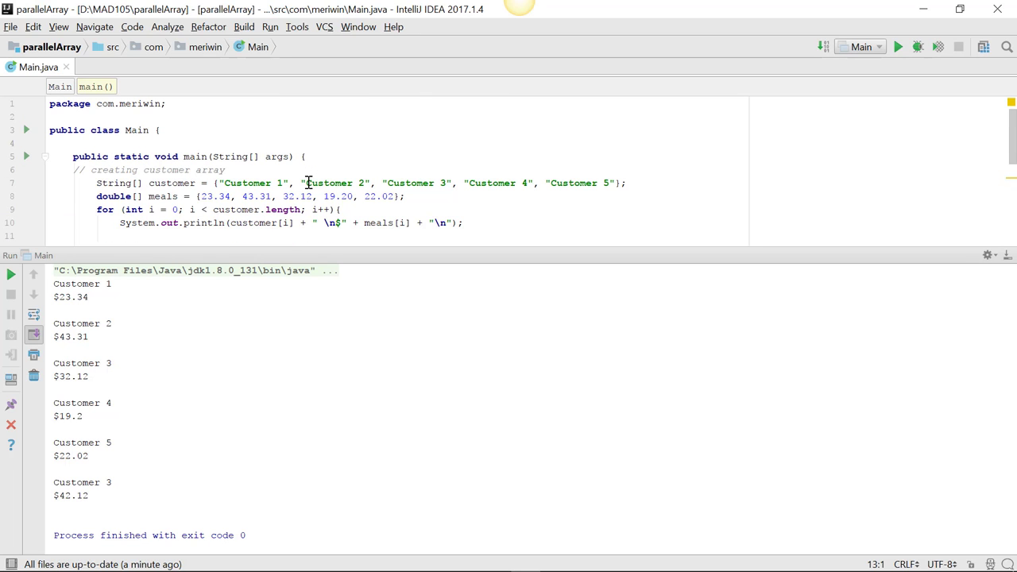
{"action": "mouse_move", "coordinate": [190, 197]}
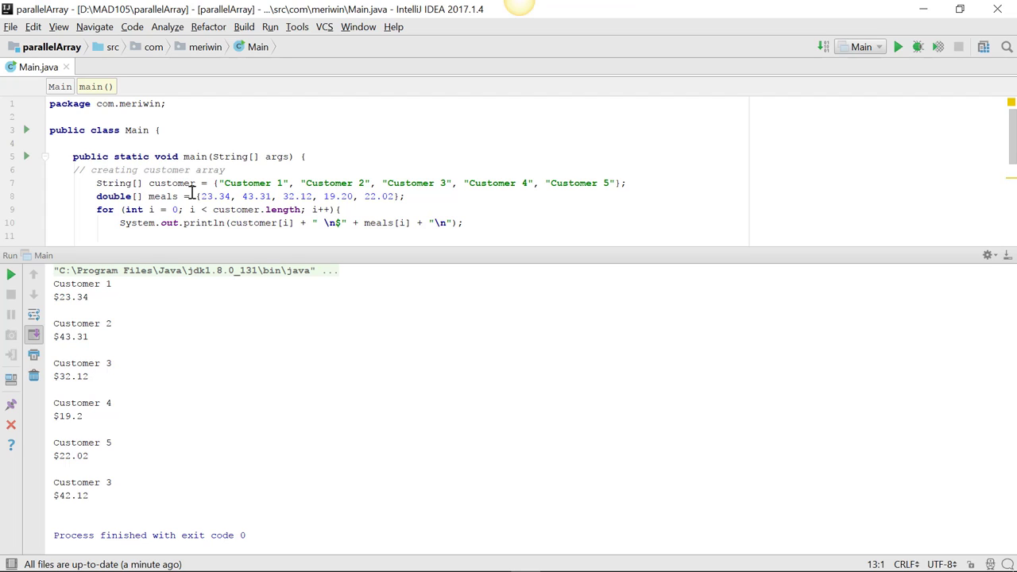
{"action": "mouse_move", "coordinate": [314, 196]}
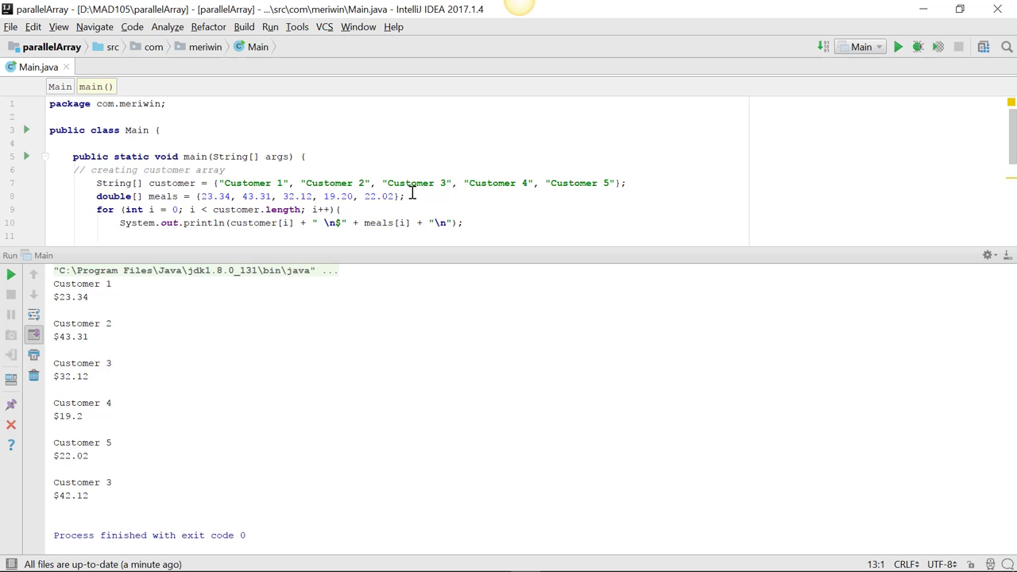
{"action": "scroll", "scroll_direction": "down", "scroll_amount": 3}
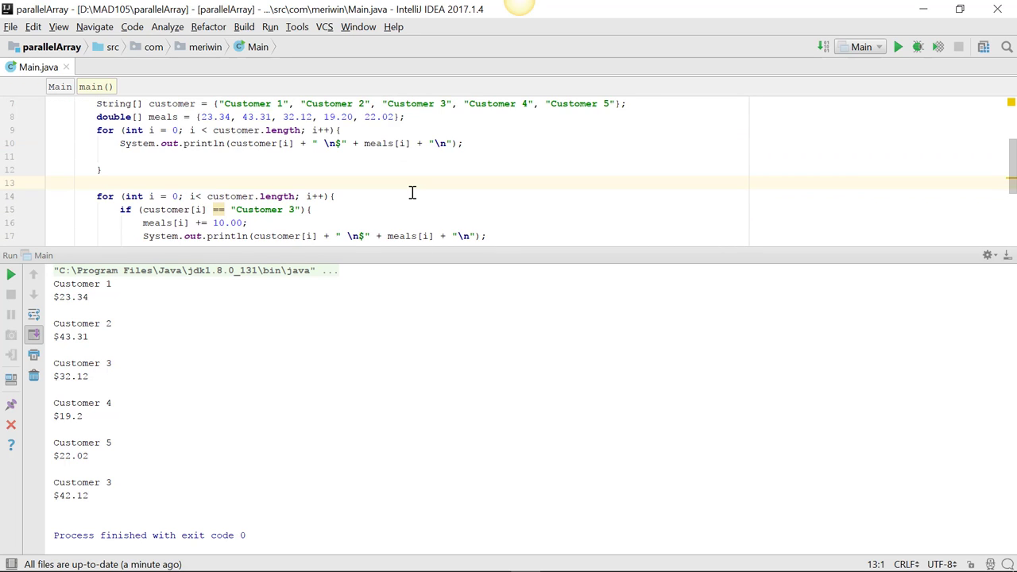
{"action": "scroll", "scroll_direction": "up", "scroll_amount": 3}
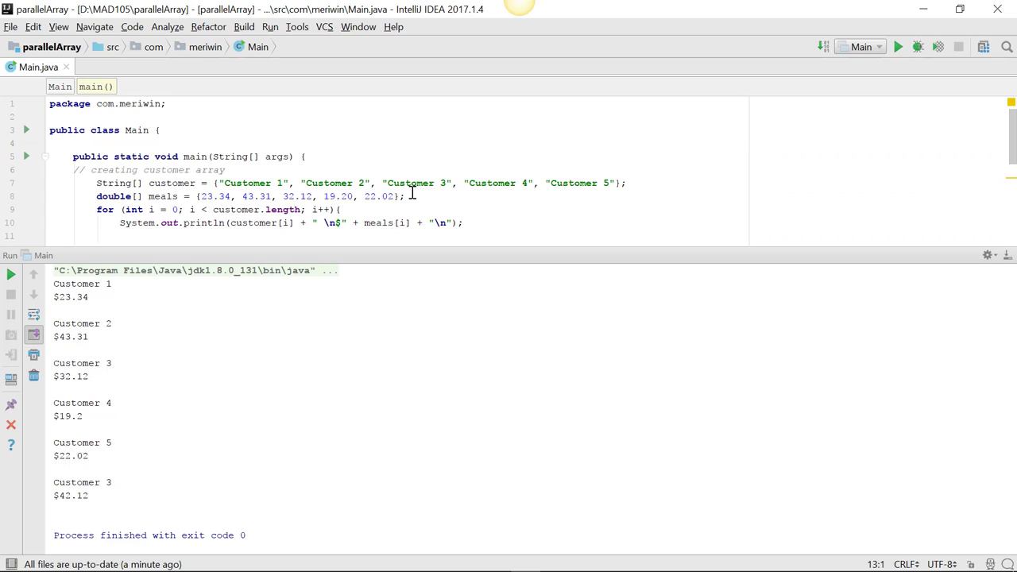